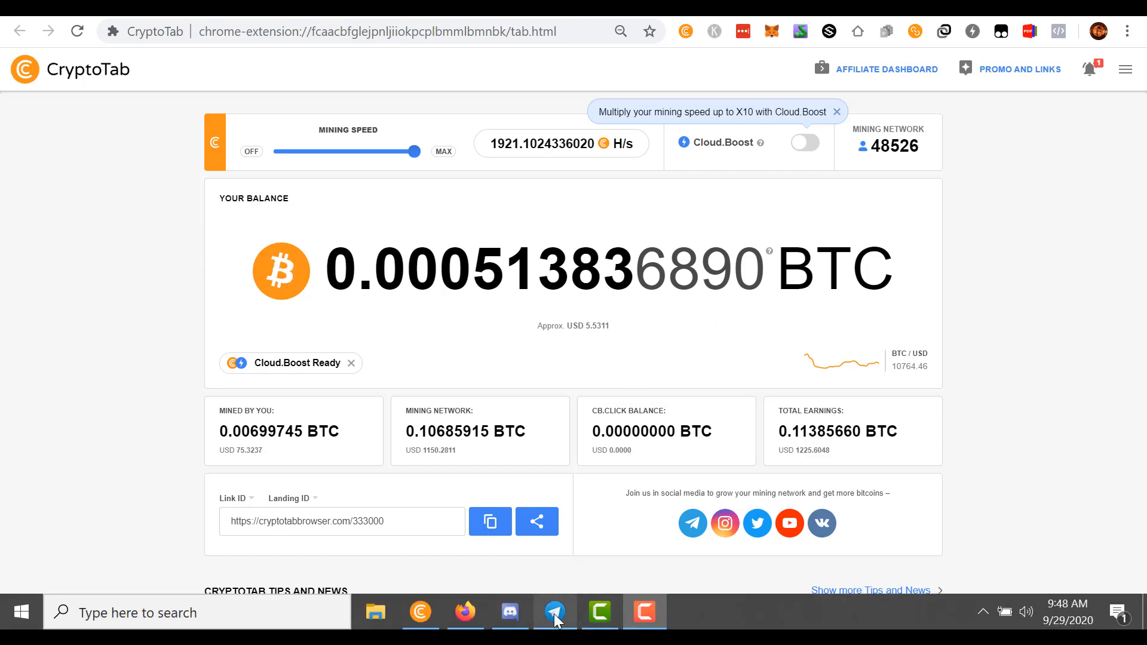
Step: Bring the Telegram Uni Airdrop V2 bot chat to the front from the taskbar
click(555, 611)
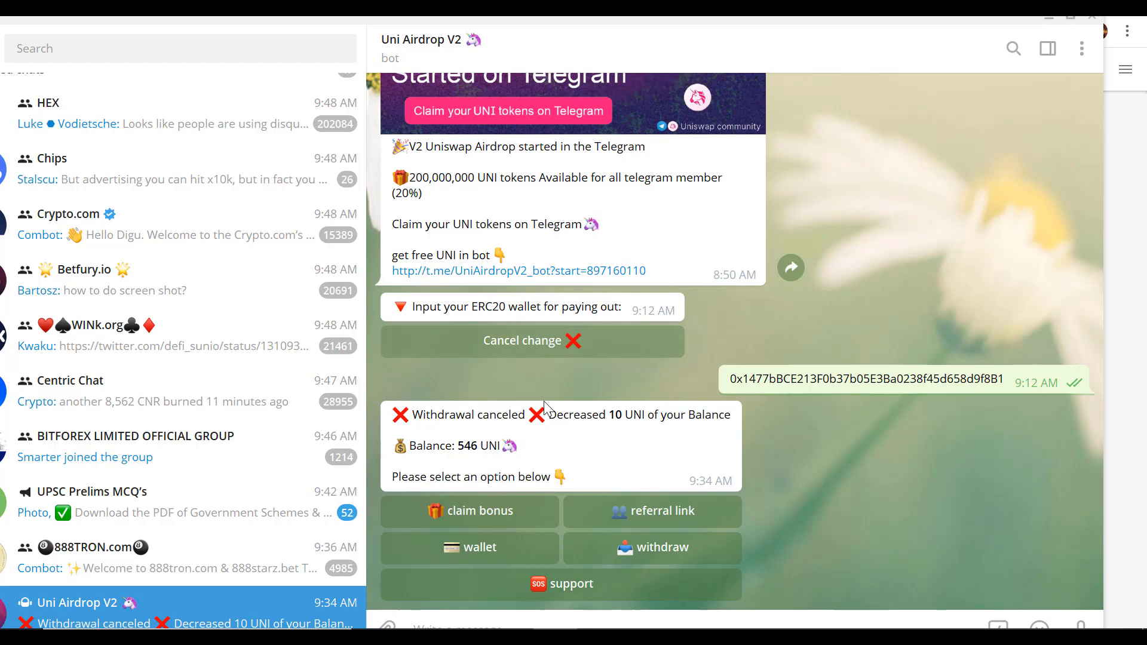
mouse_move(627, 389)
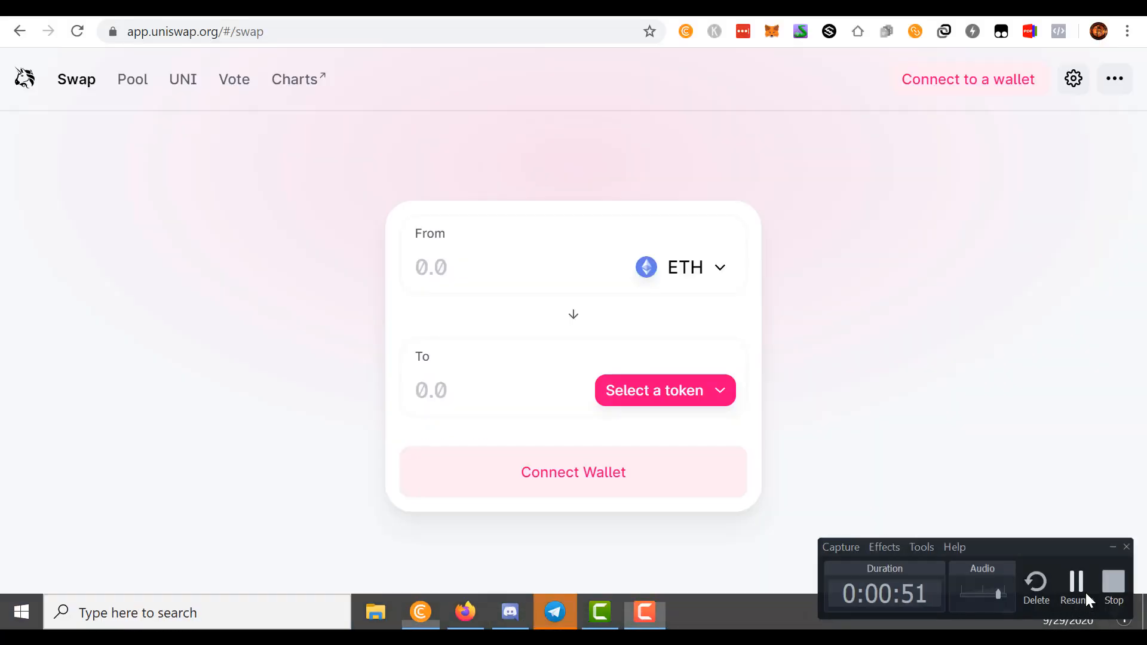
Step: Pair the swap as UNI to TUSD by searching 'uni' and 'usd', and enter 54 UNI
click(665, 389)
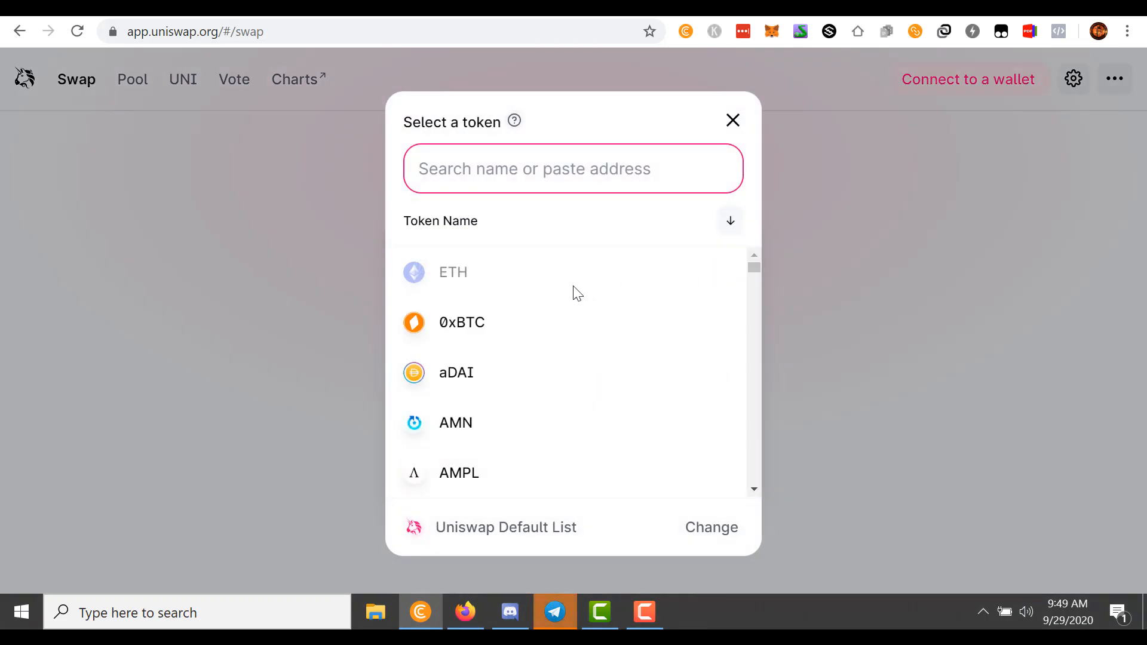
text(uni)
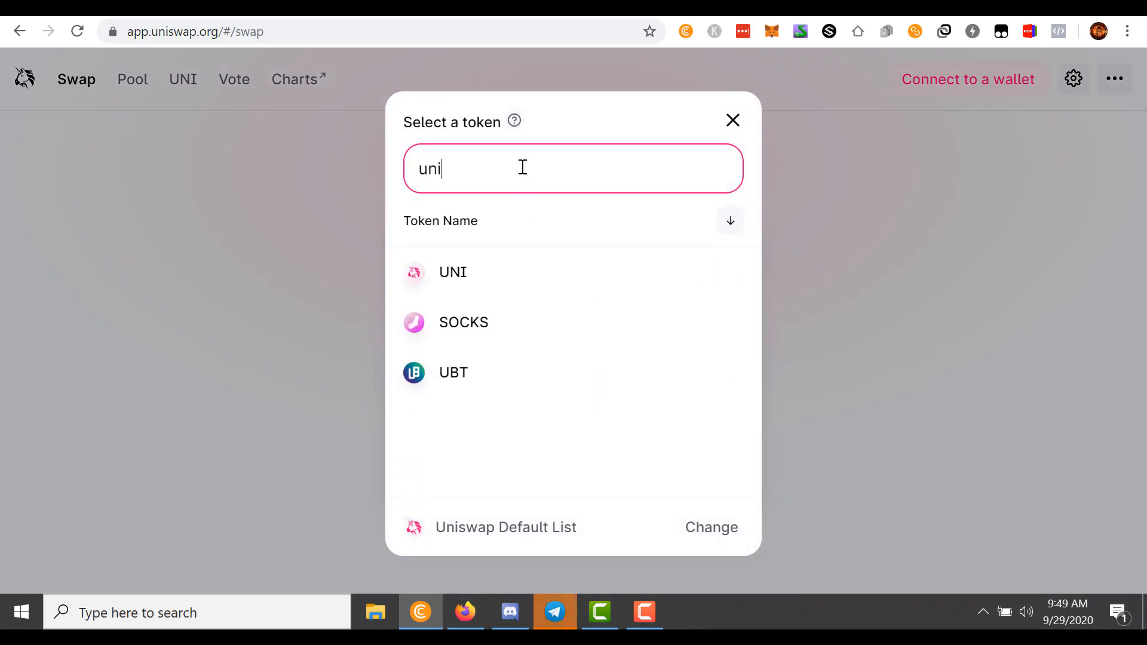
click(452, 271)
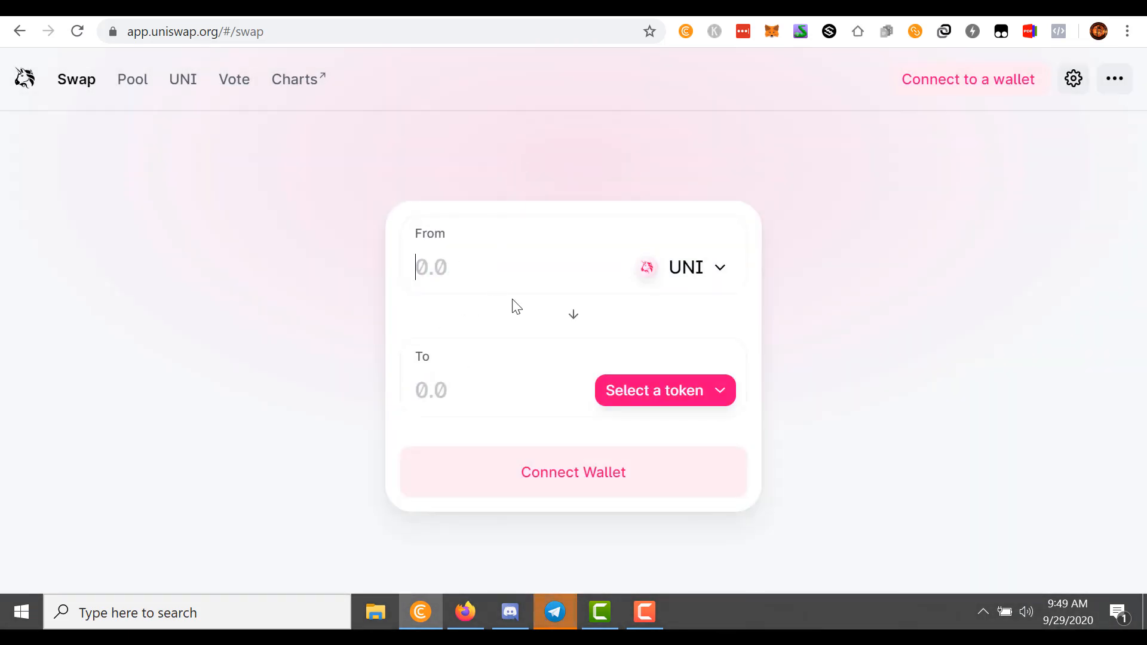
click(664, 390)
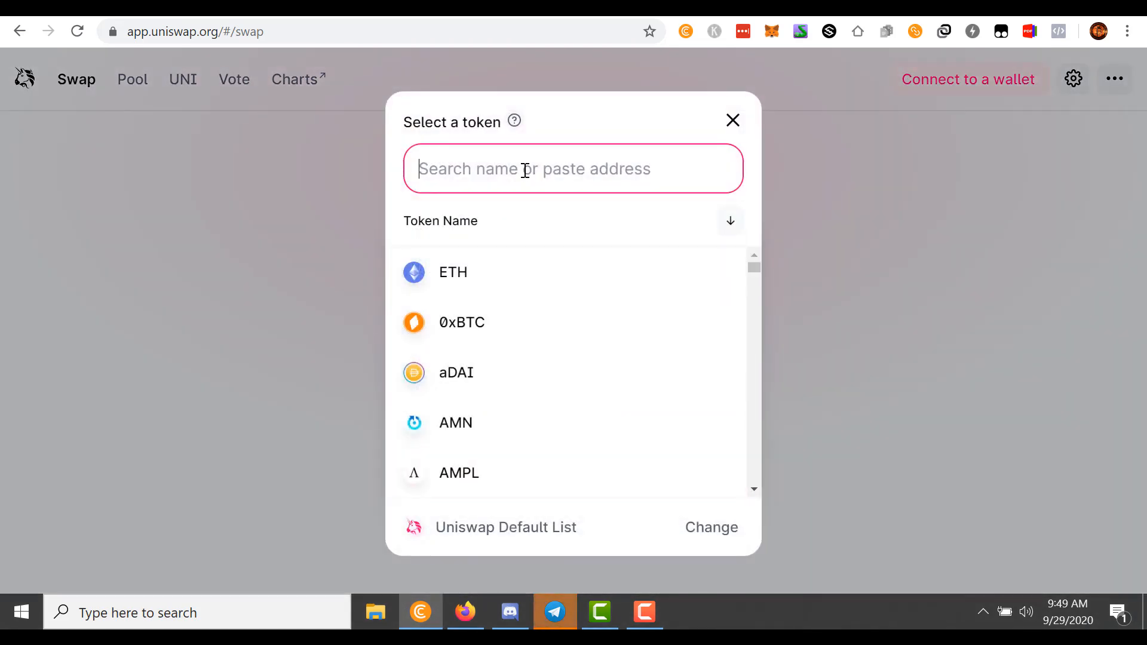
text(usd)
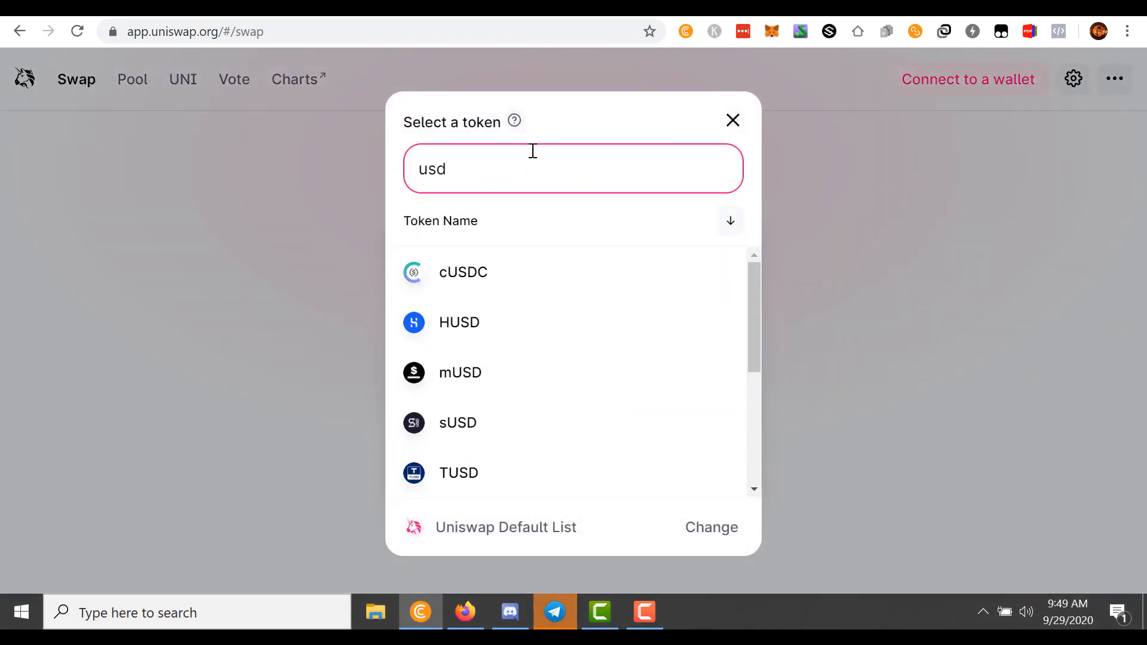
click(459, 473)
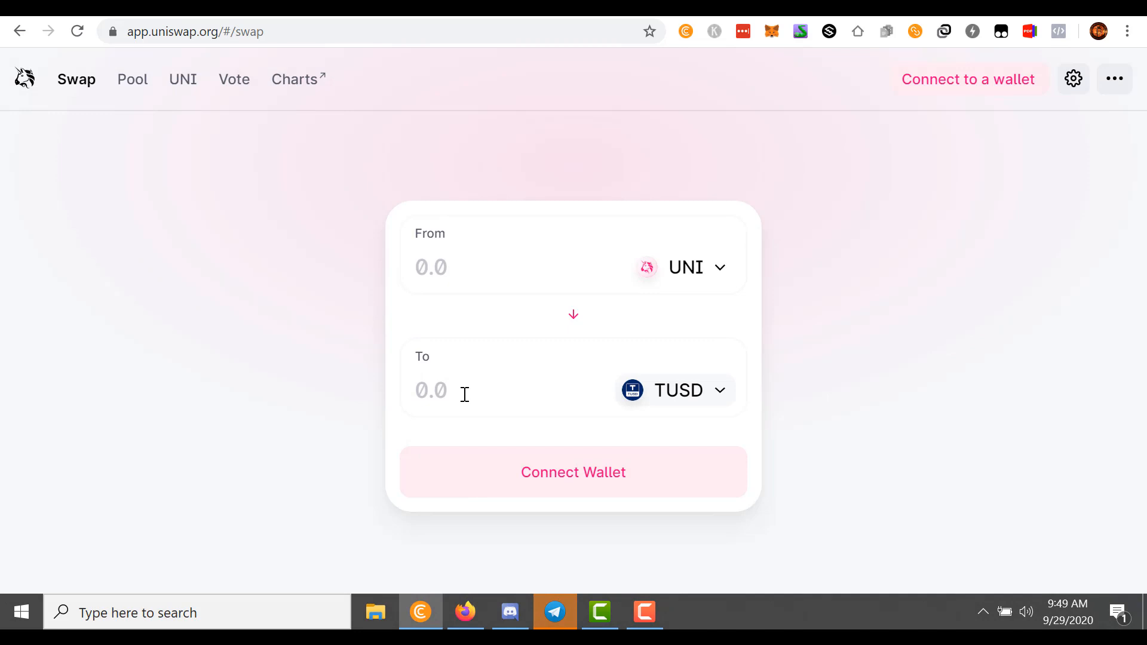
text(54)
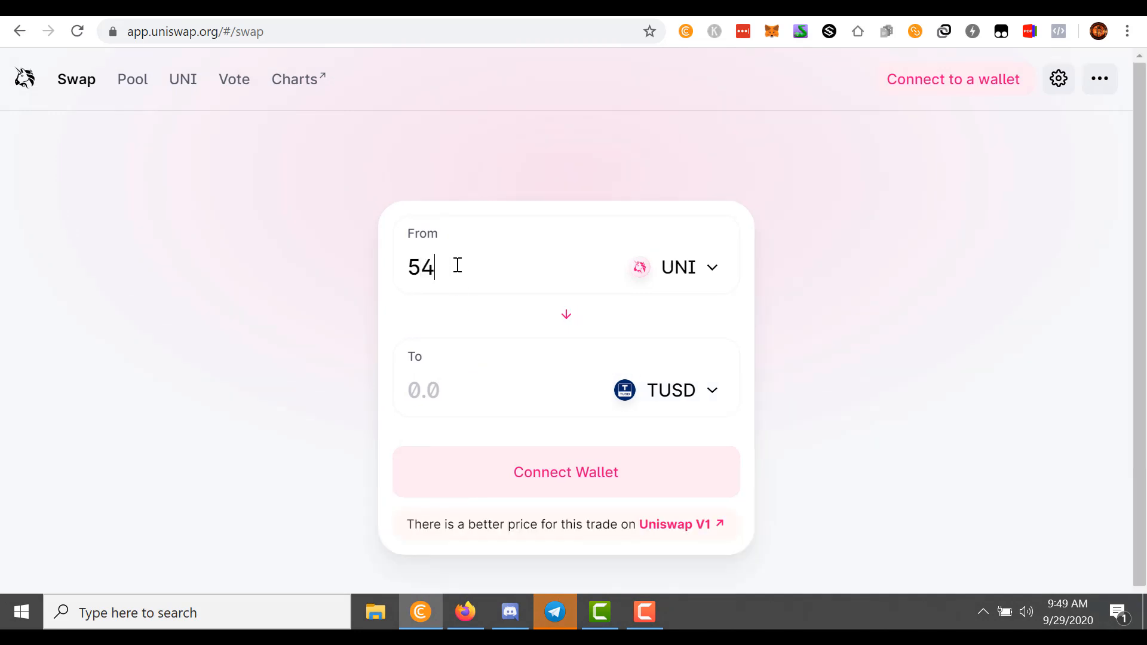
Step: Try UNI amounts such as 6, 400, 12 and 9 in the From field, then clear it to 0.0
text(6)
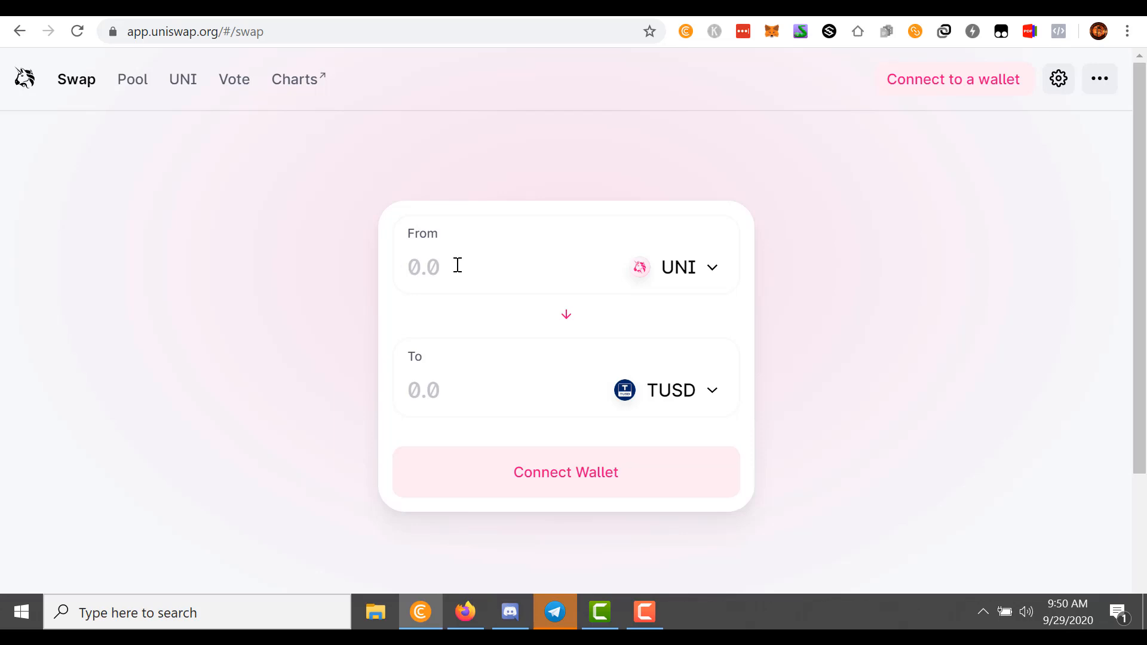
click(425, 267)
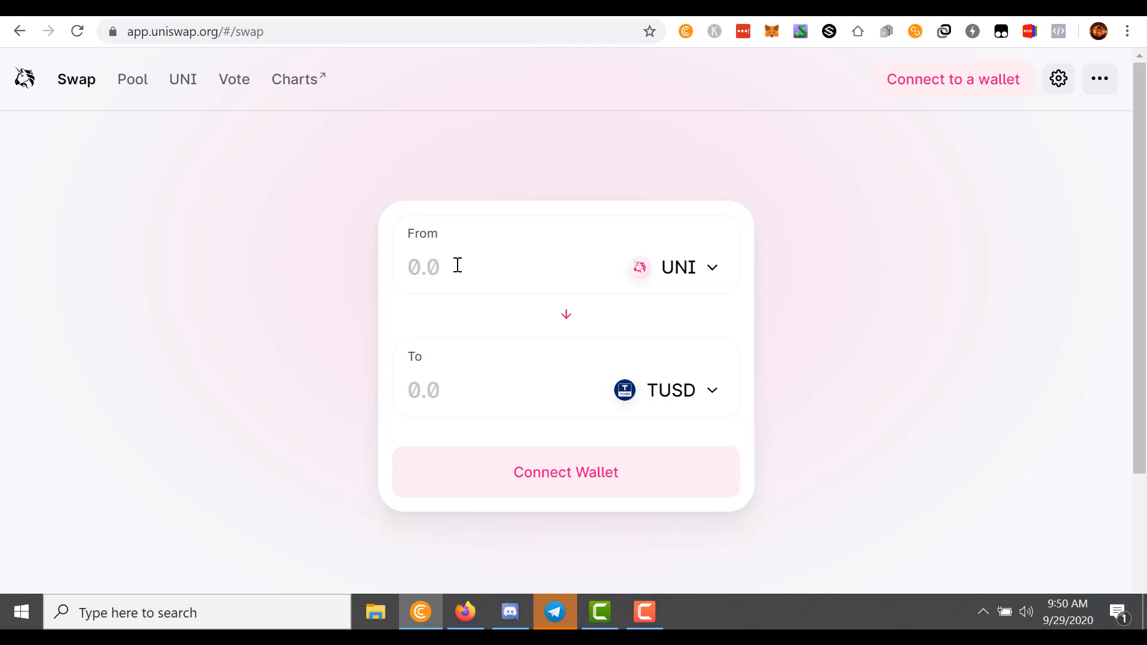
text(400)
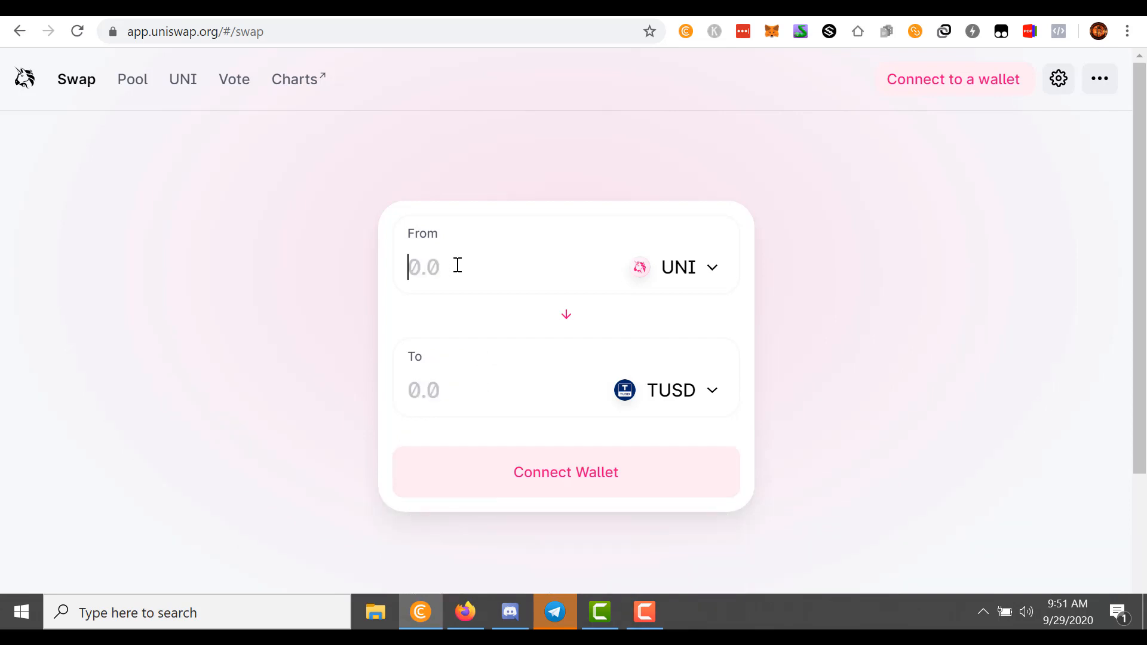
text(12)
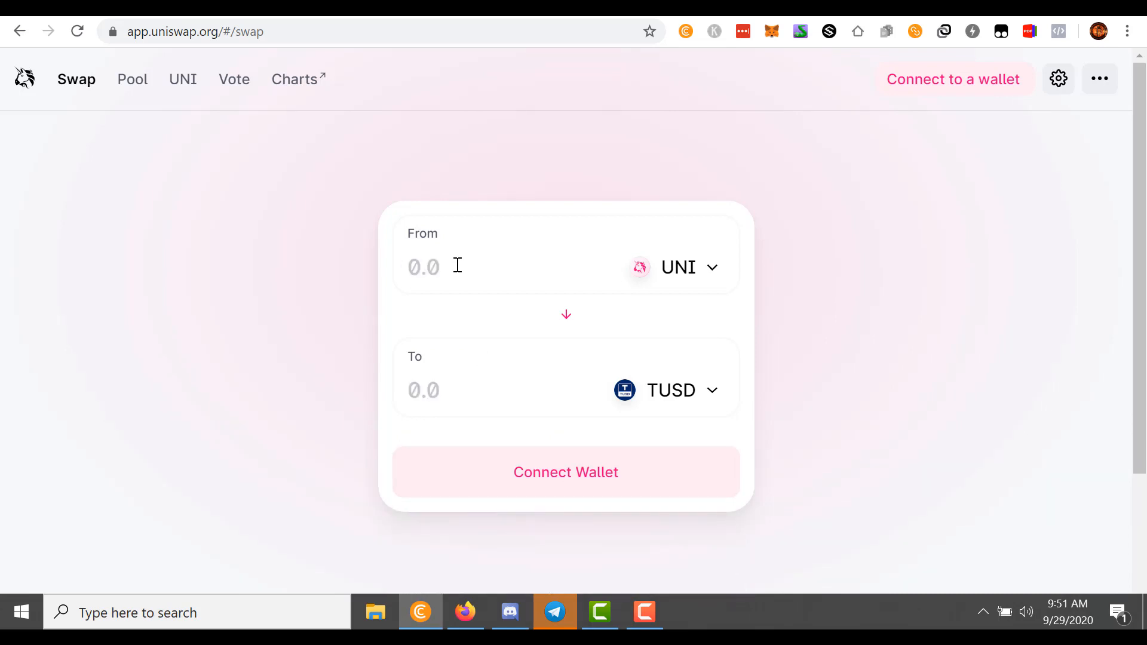
text(9)
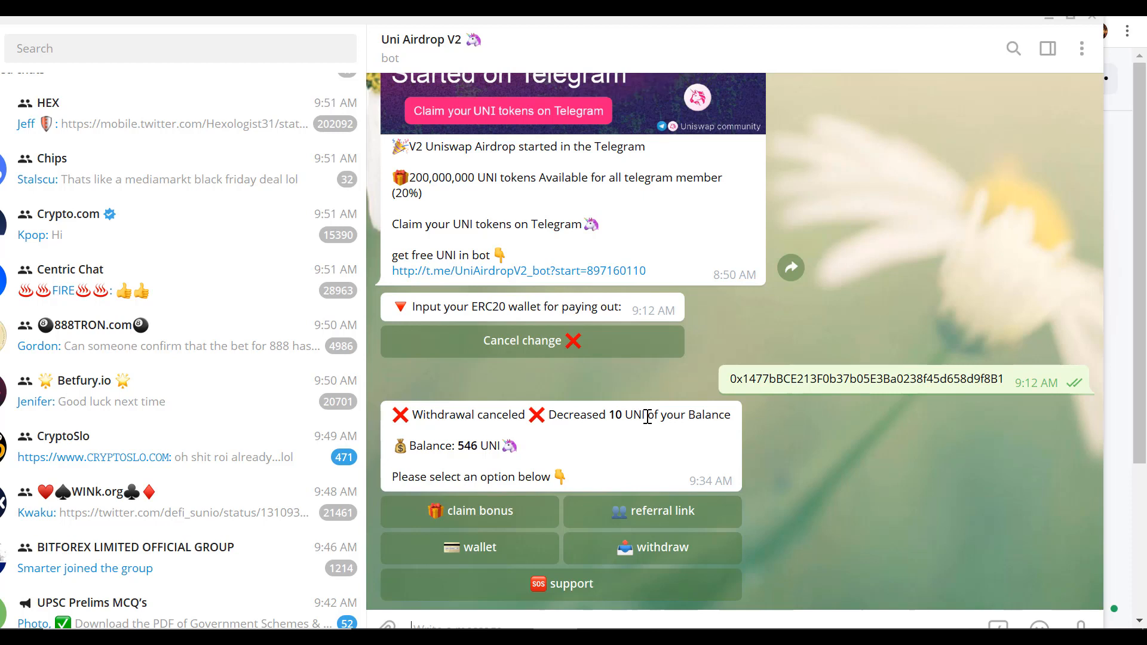
mouse_move(586, 40)
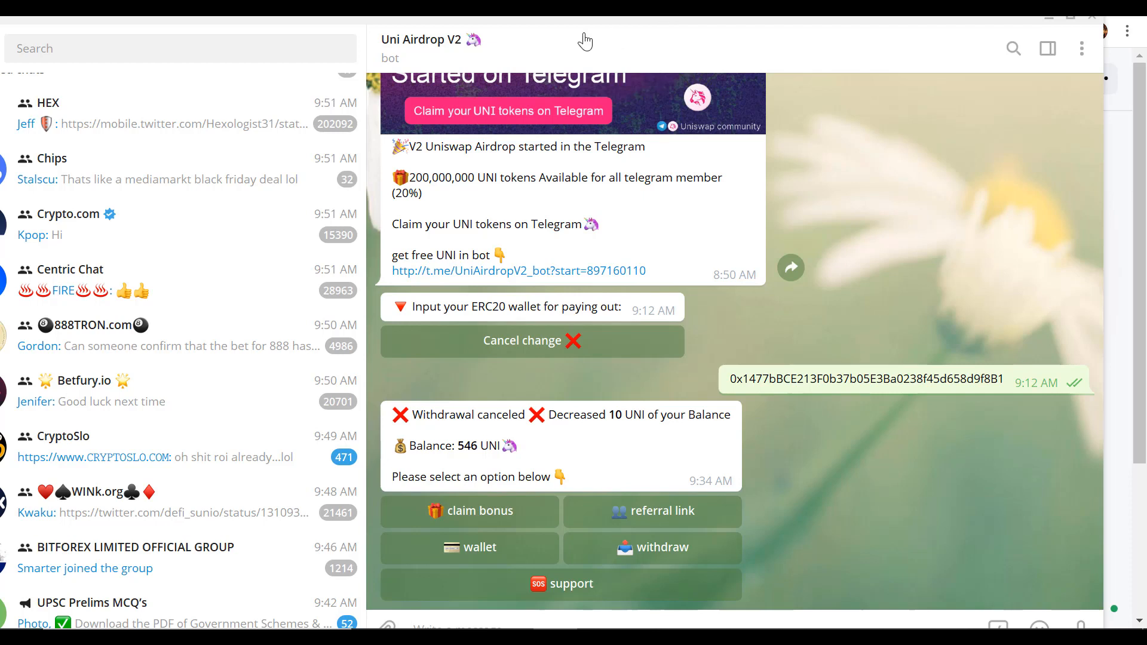
mouse_move(527, 51)
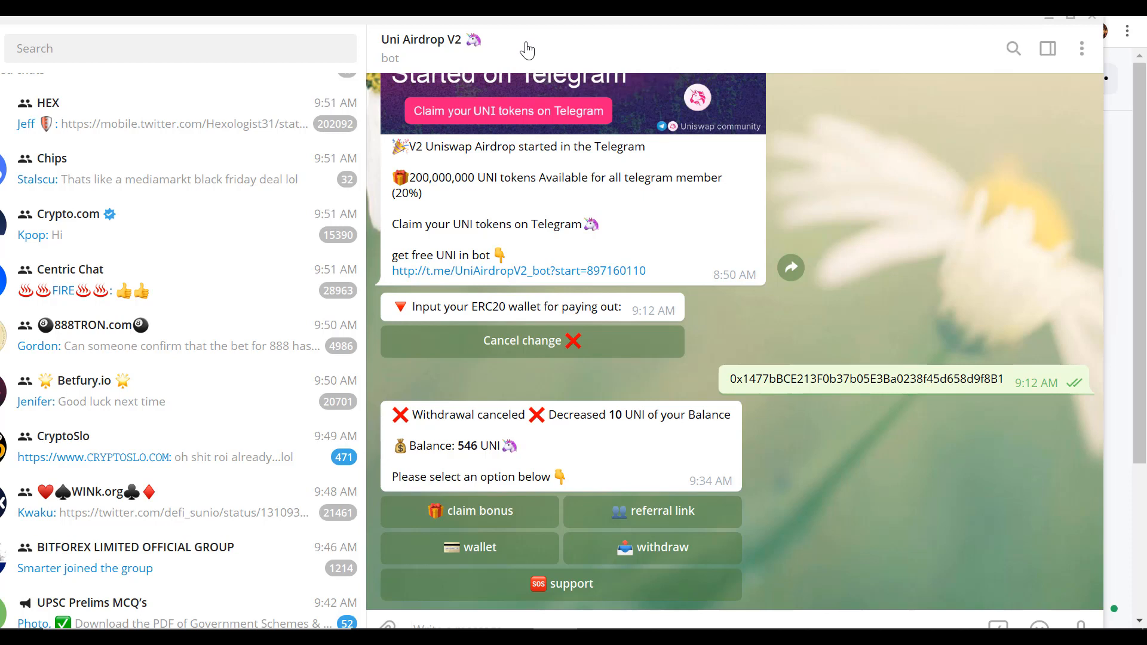
mouse_move(380, 24)
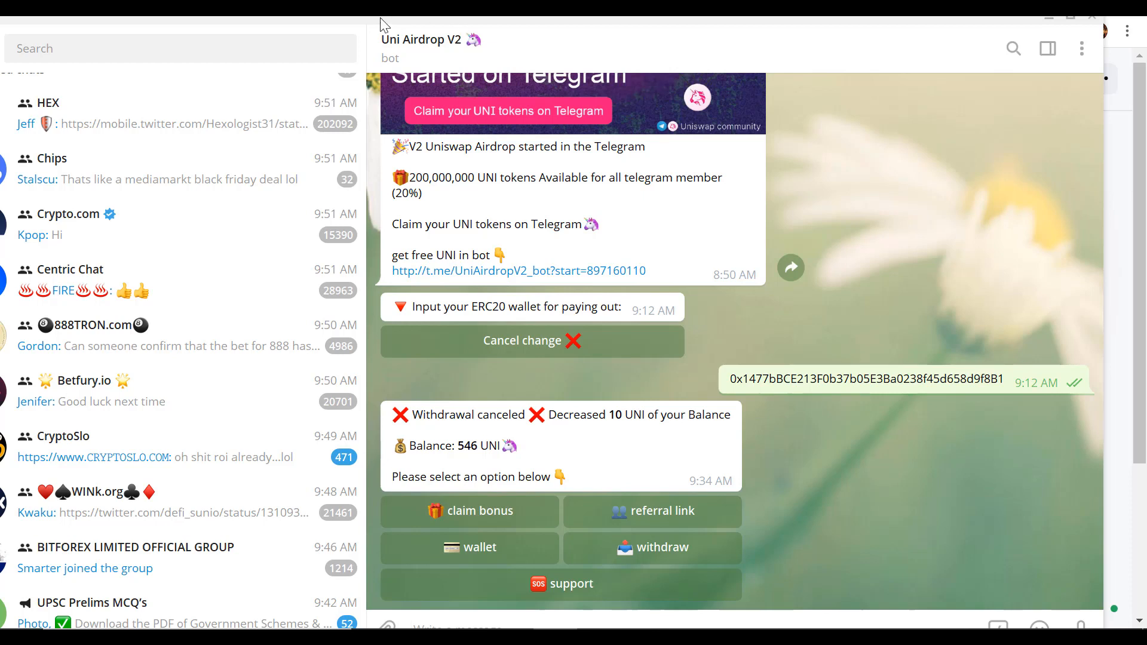
click(469, 511)
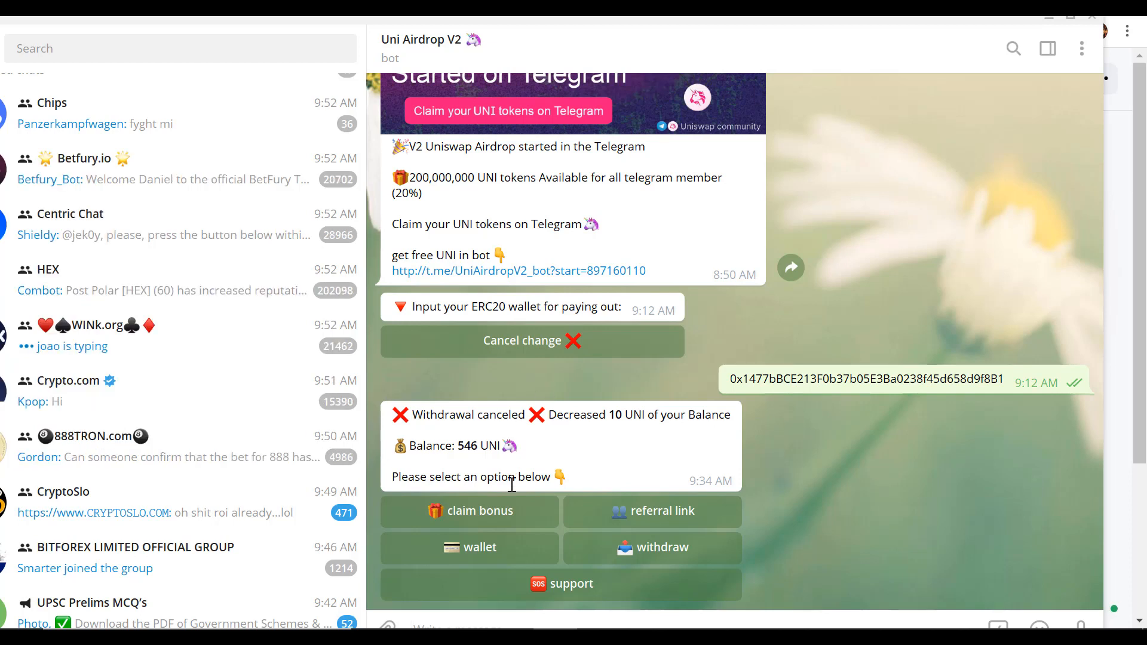
mouse_move(476, 465)
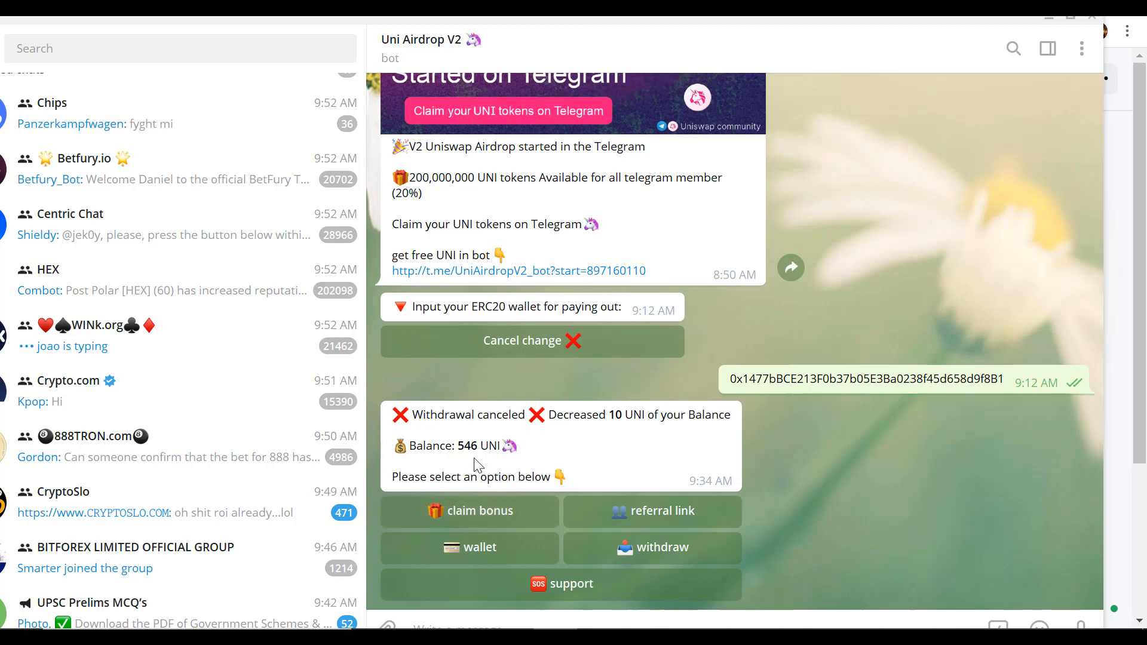
mouse_move(474, 468)
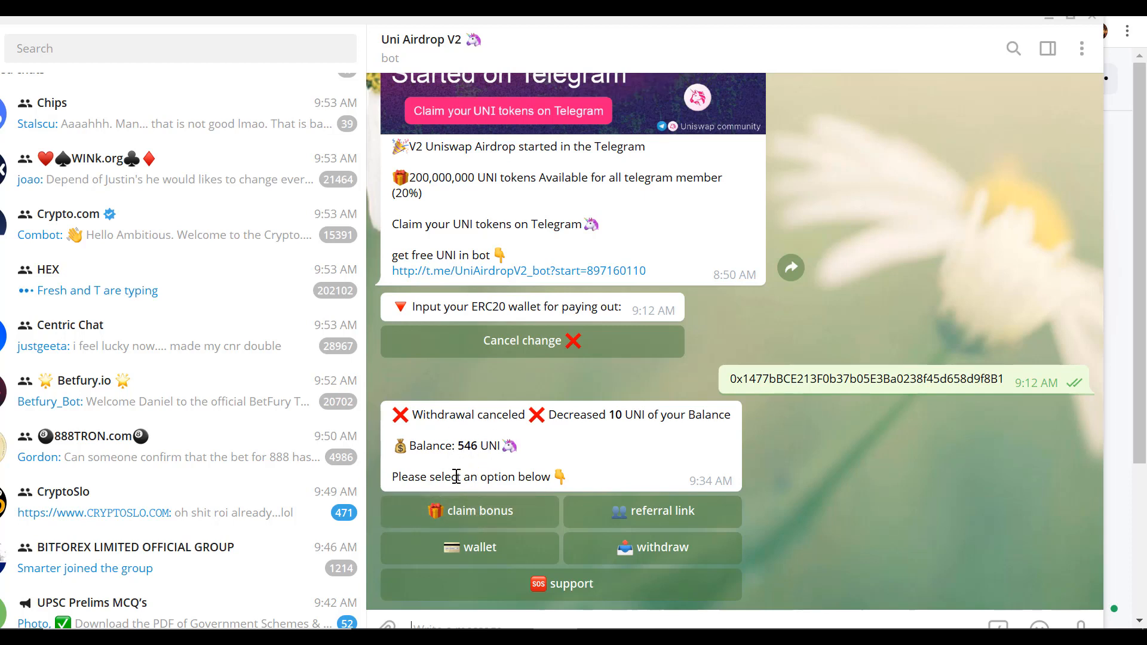
mouse_move(502, 549)
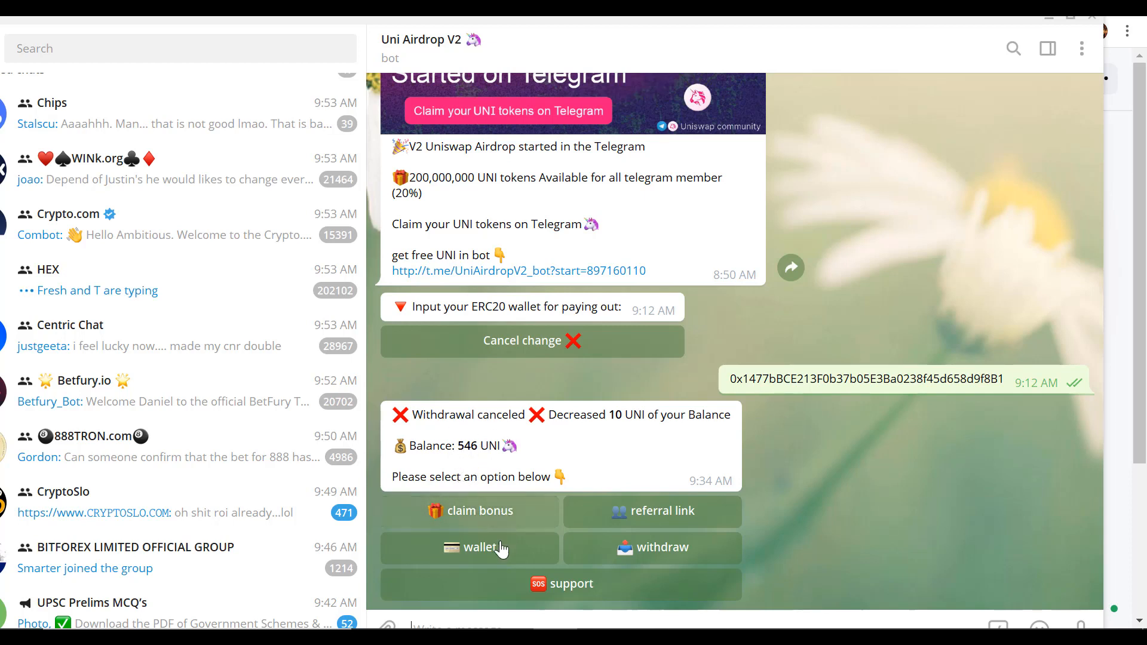
mouse_move(504, 526)
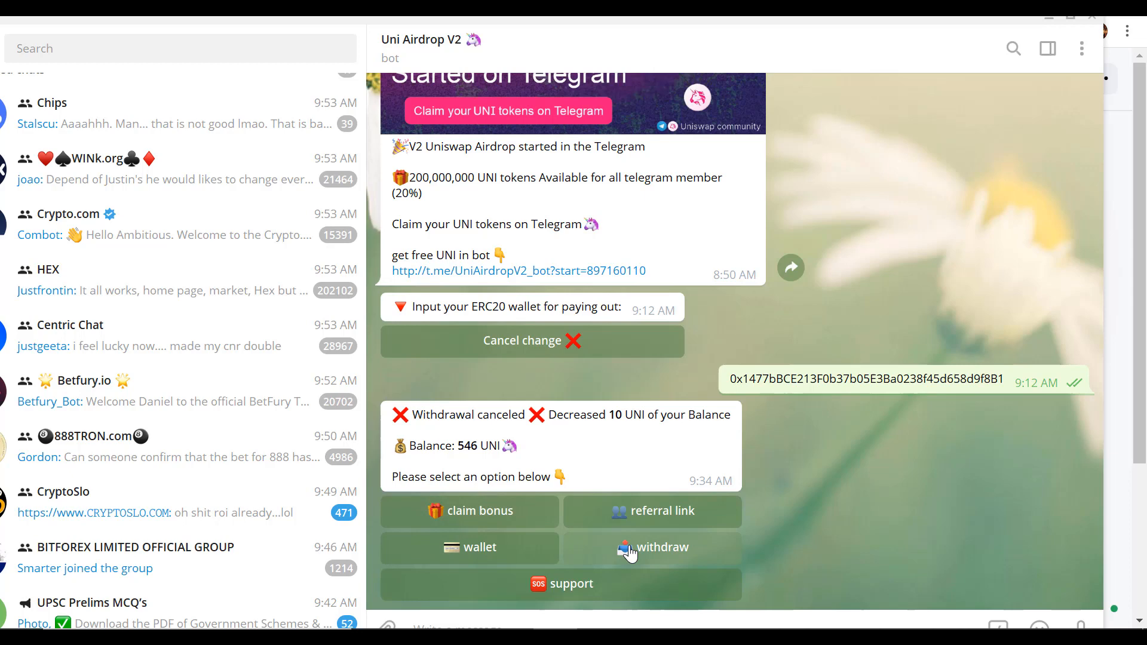
click(660, 548)
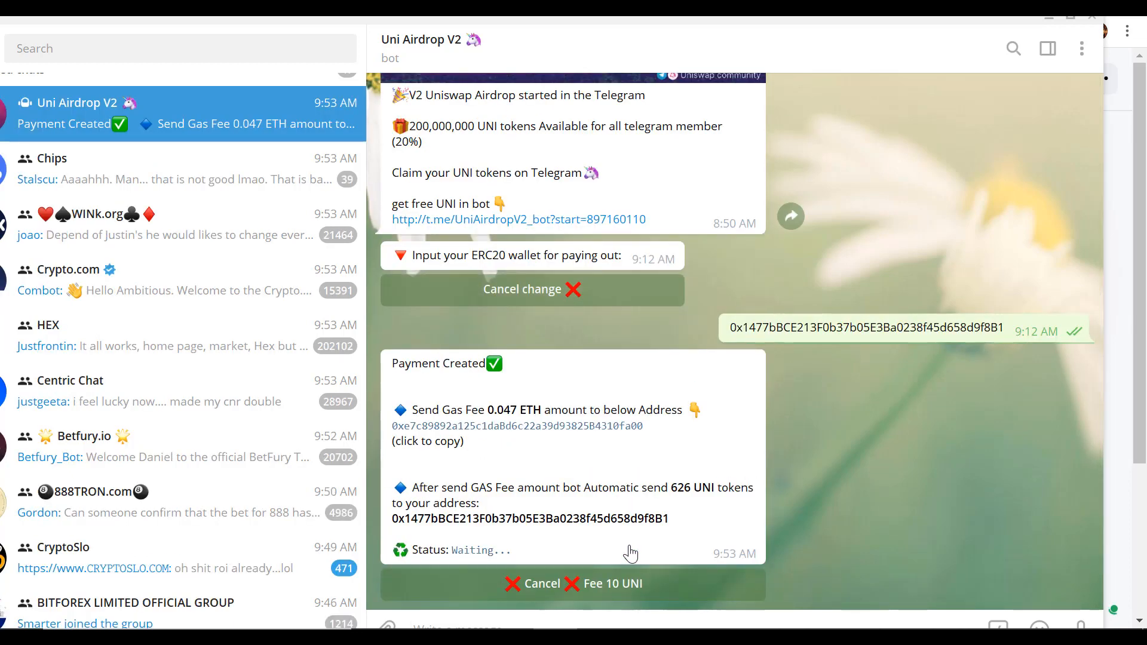
mouse_move(484, 382)
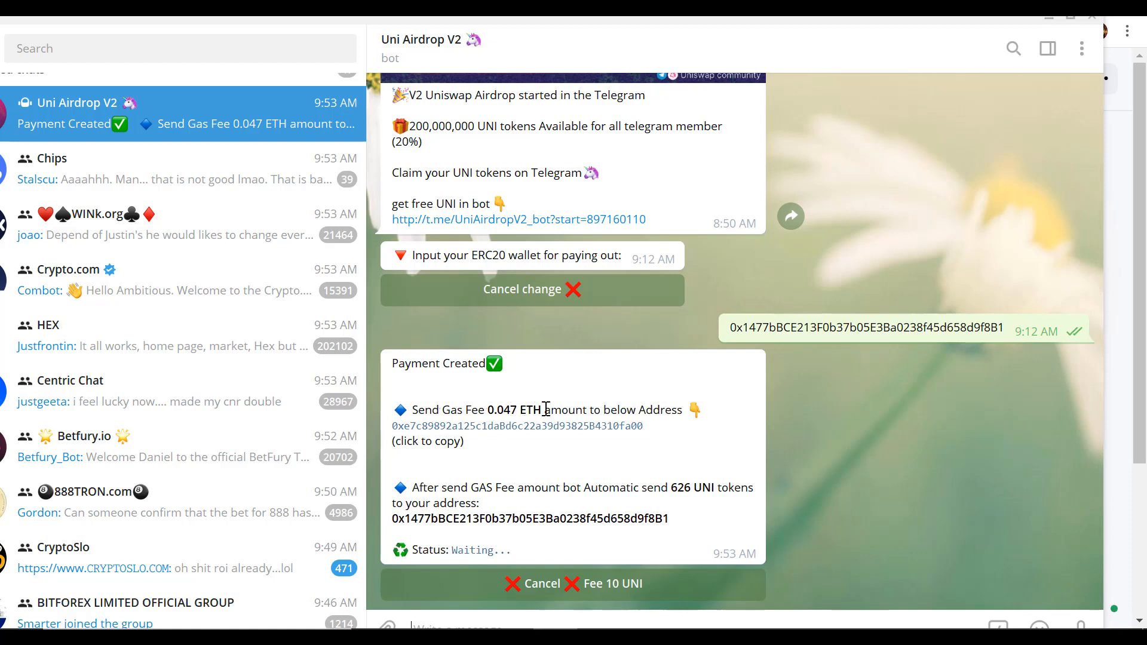
mouse_move(533, 452)
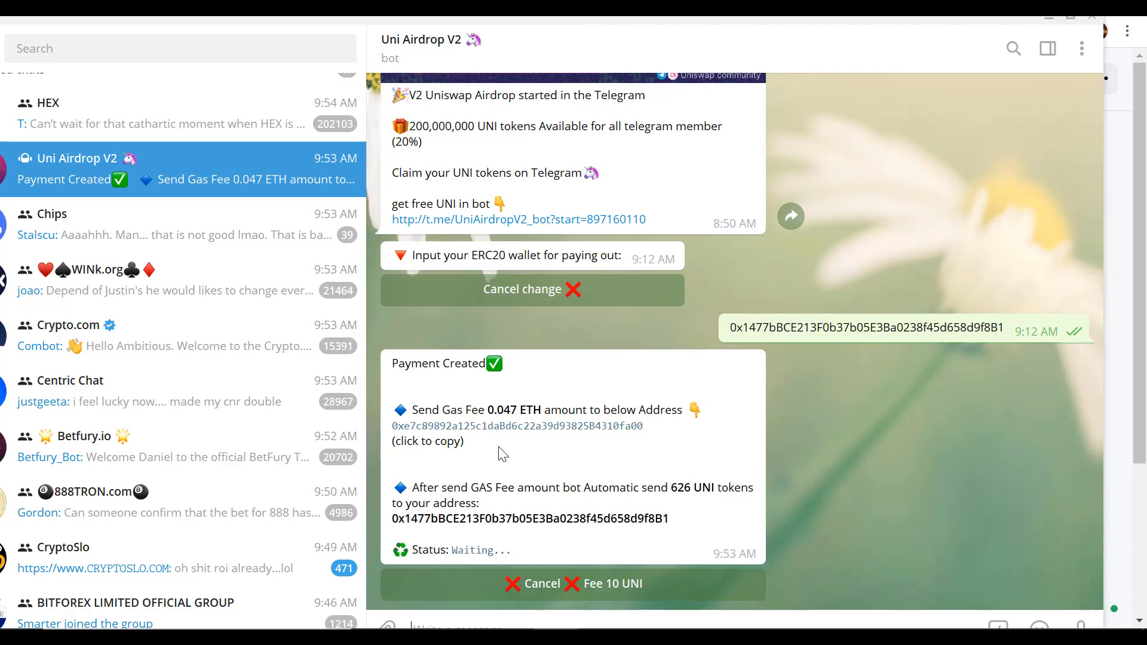
mouse_move(540, 446)
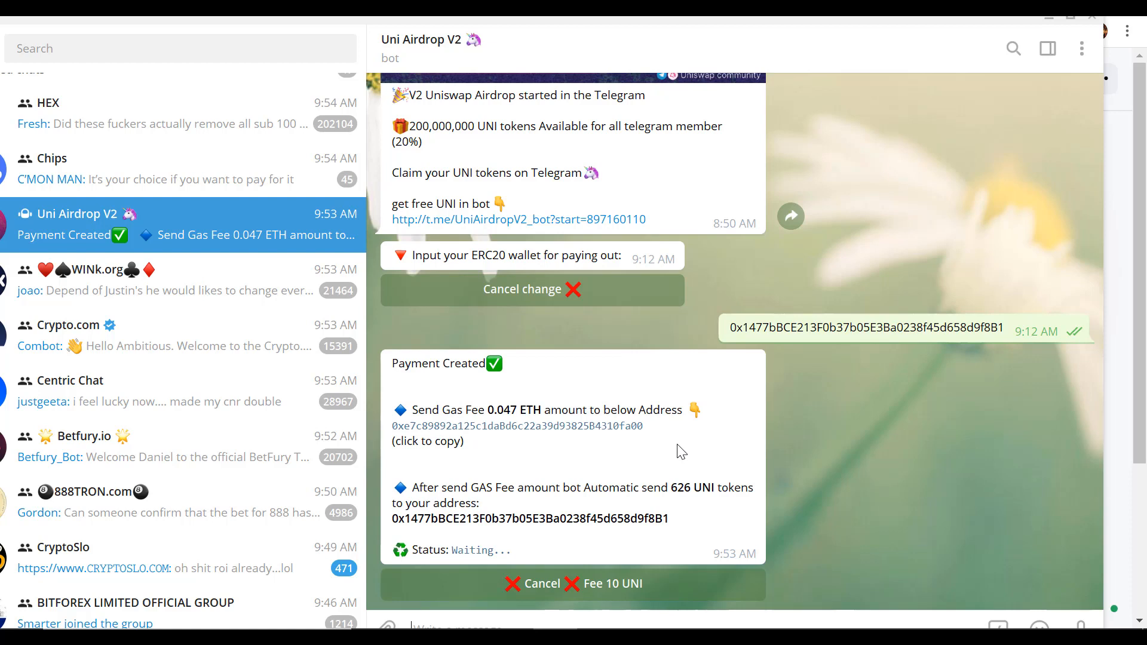
mouse_move(644, 431)
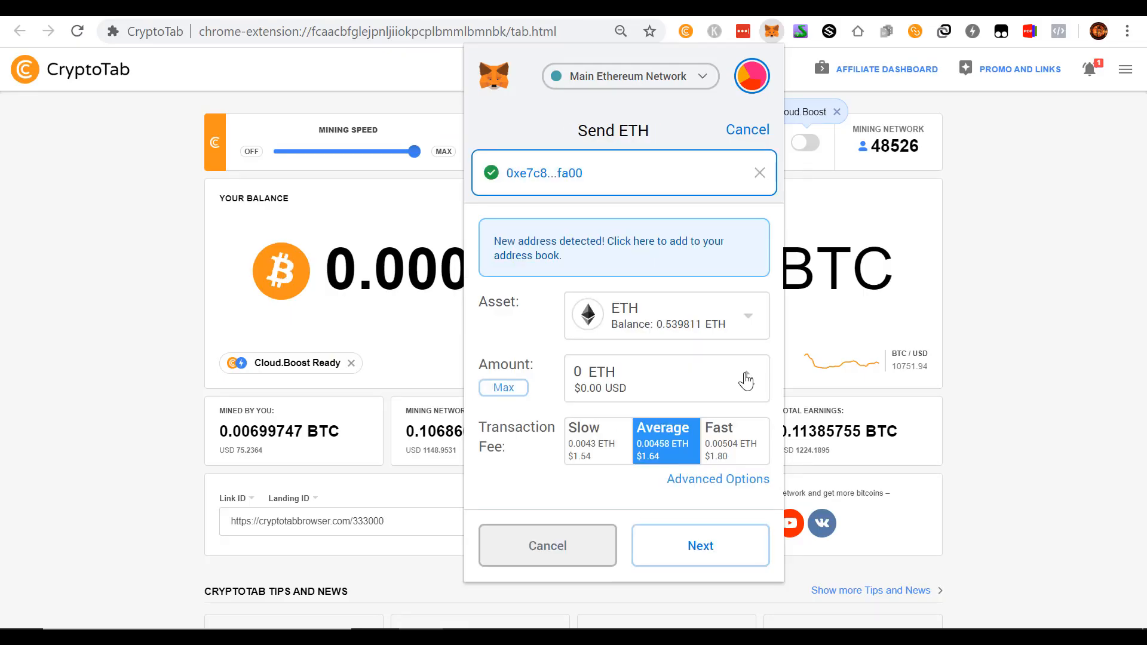
mouse_move(625, 386)
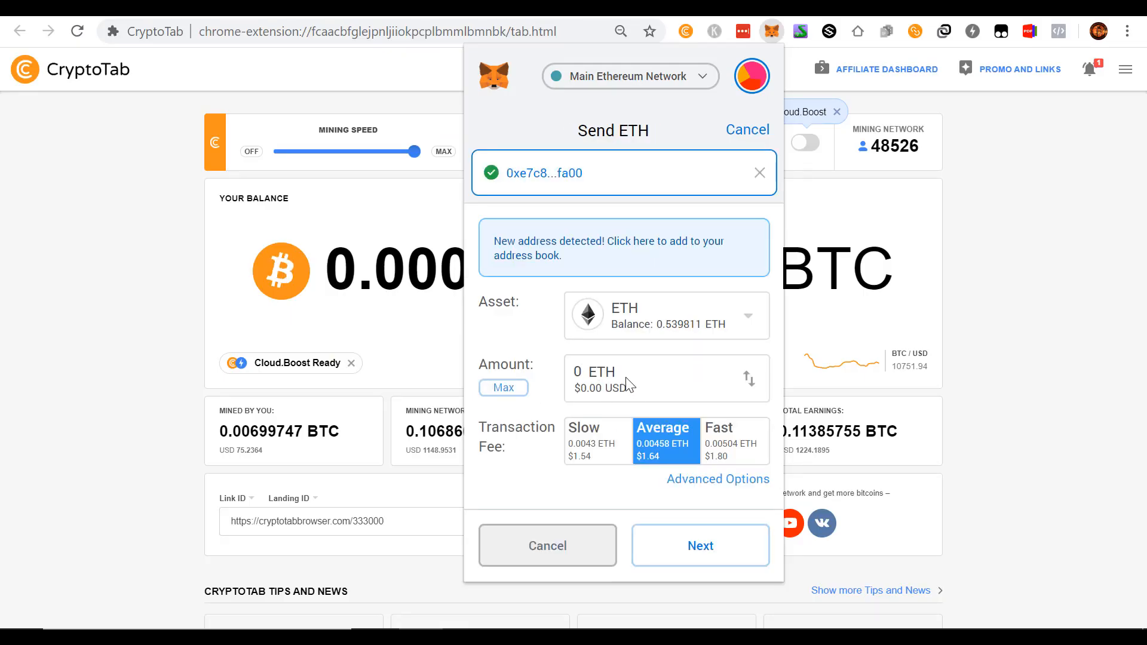
Step: Enter .04 ETH (about $14.30) as the amount to send to the bot's address
click(600, 371)
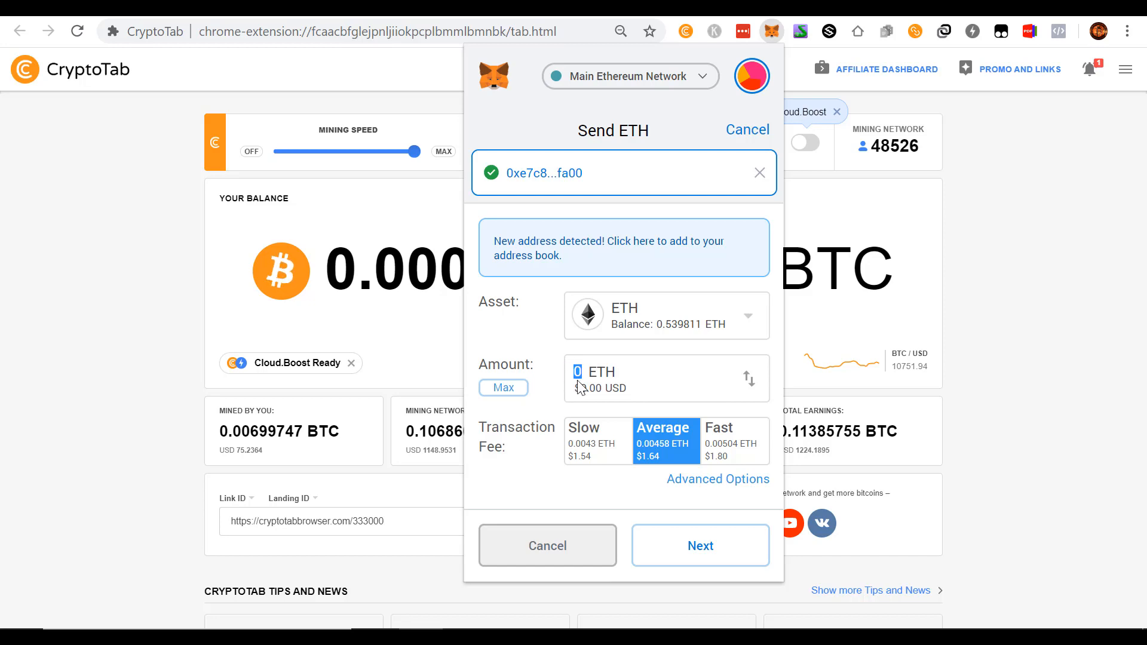
text(.04)
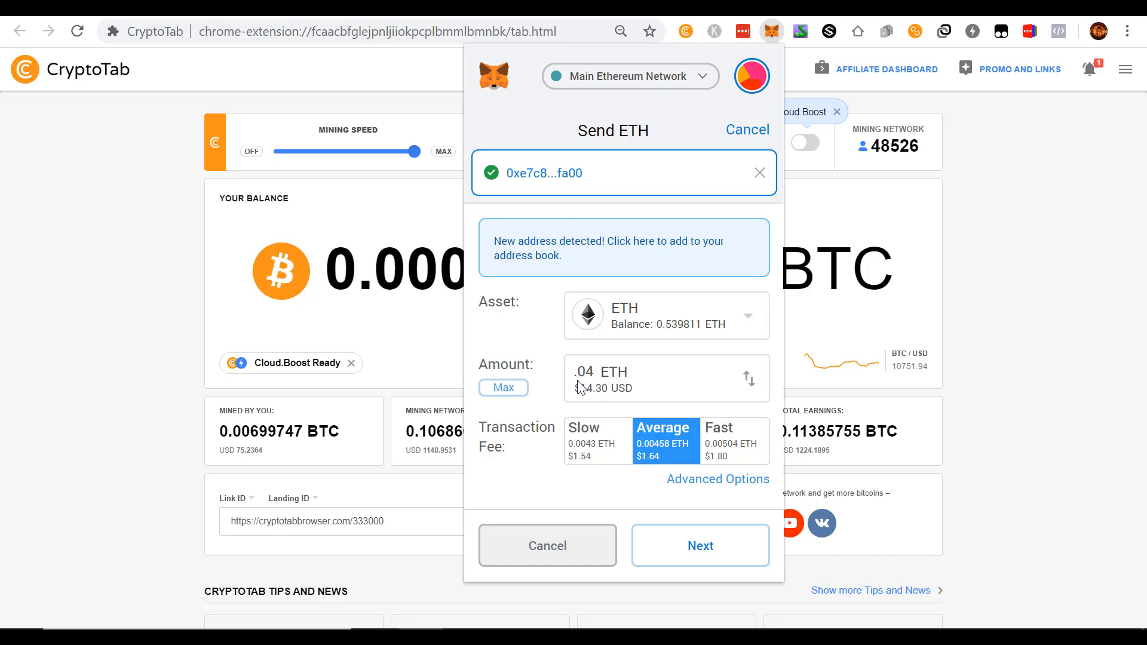
mouse_move(744, 474)
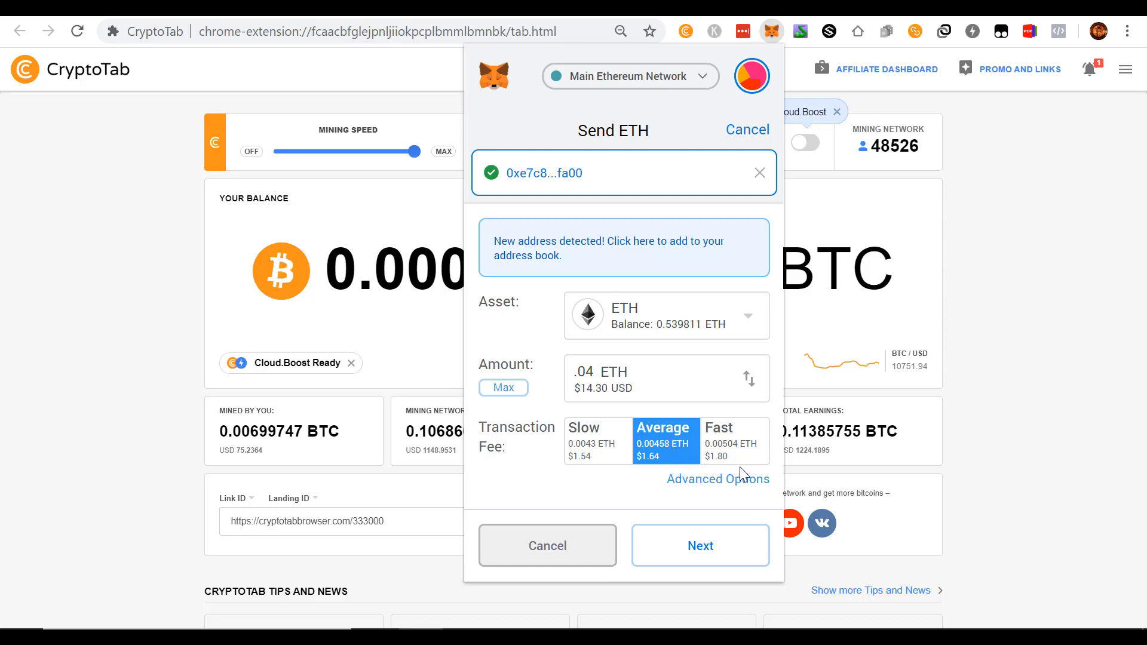
mouse_move(668, 469)
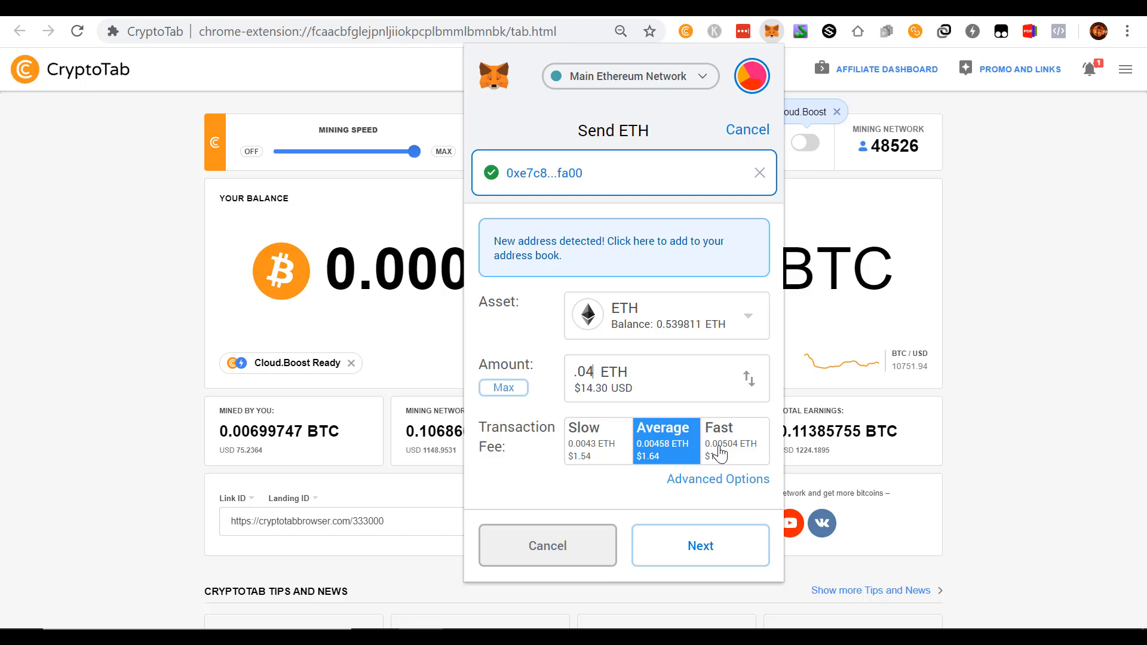
mouse_move(621, 449)
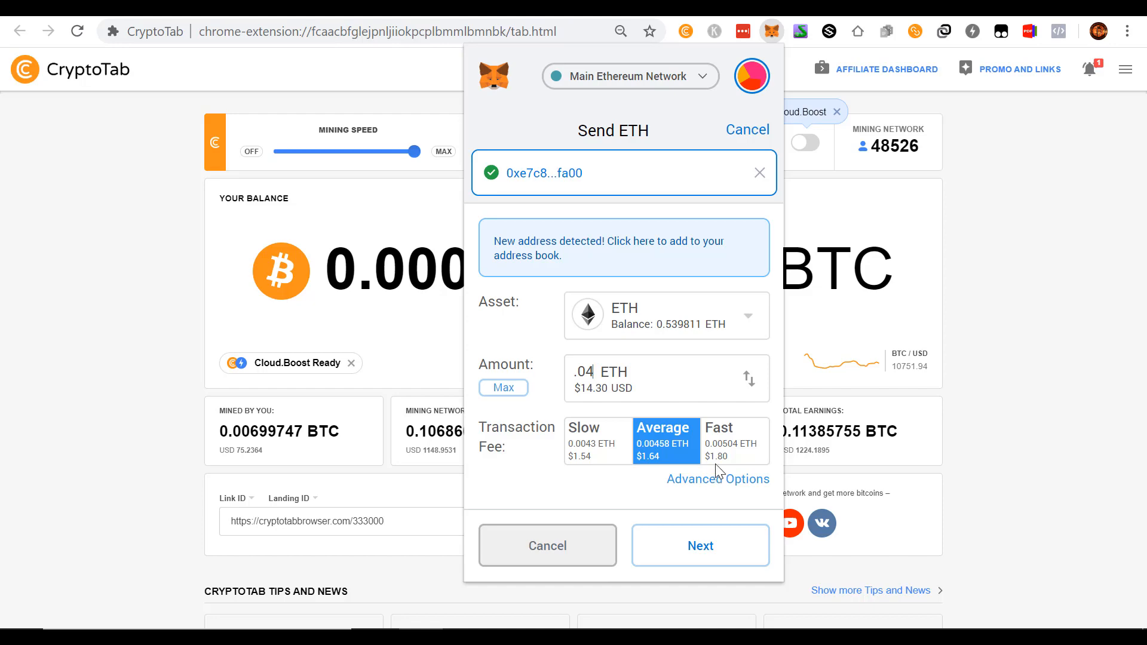
mouse_move(194, 368)
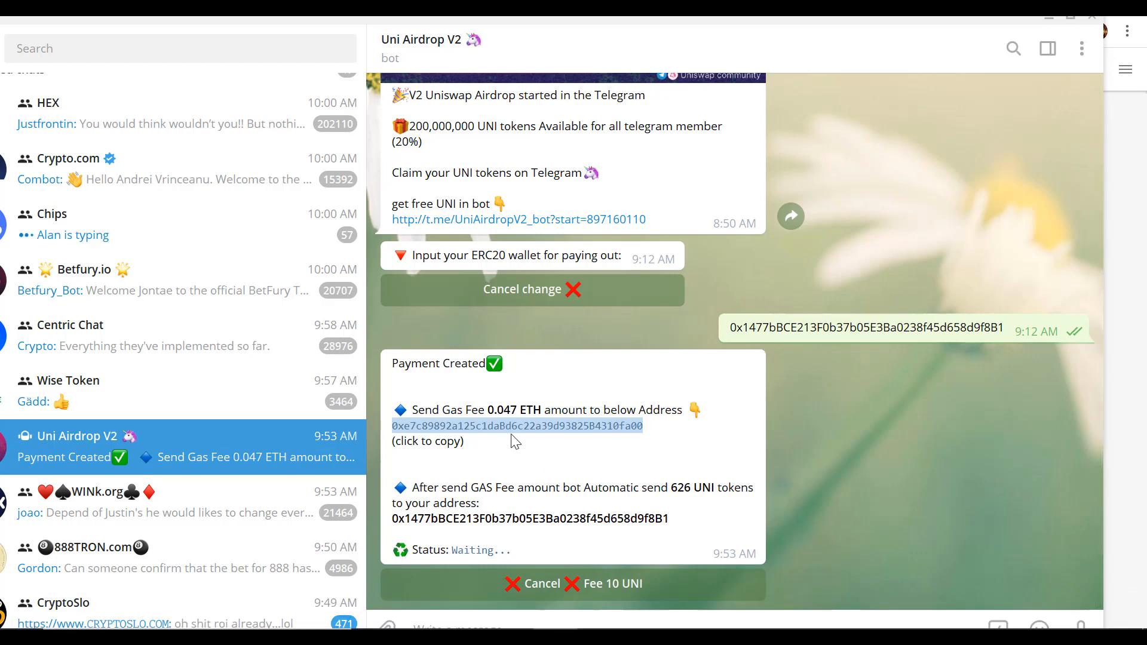
mouse_move(514, 414)
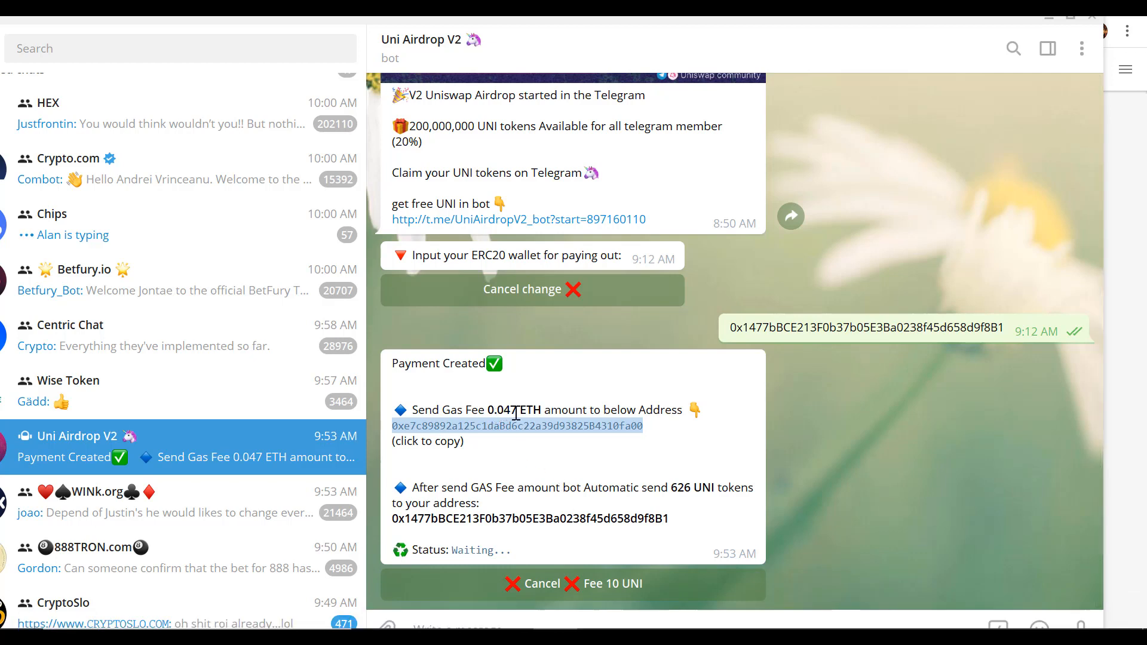
mouse_move(606, 450)
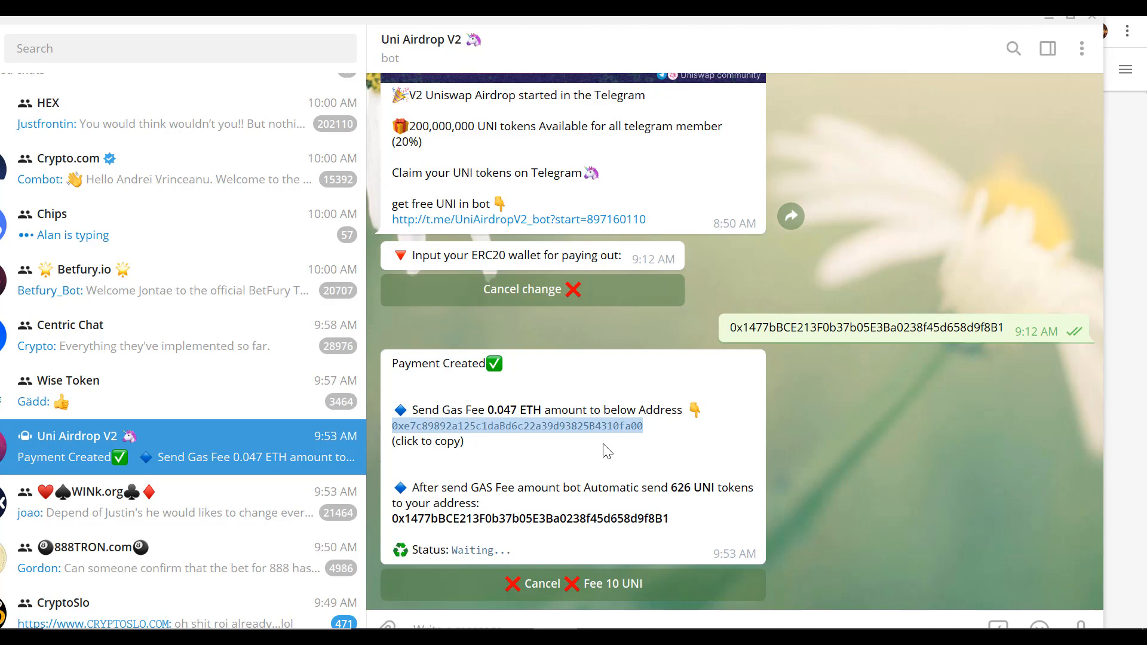
mouse_move(552, 512)
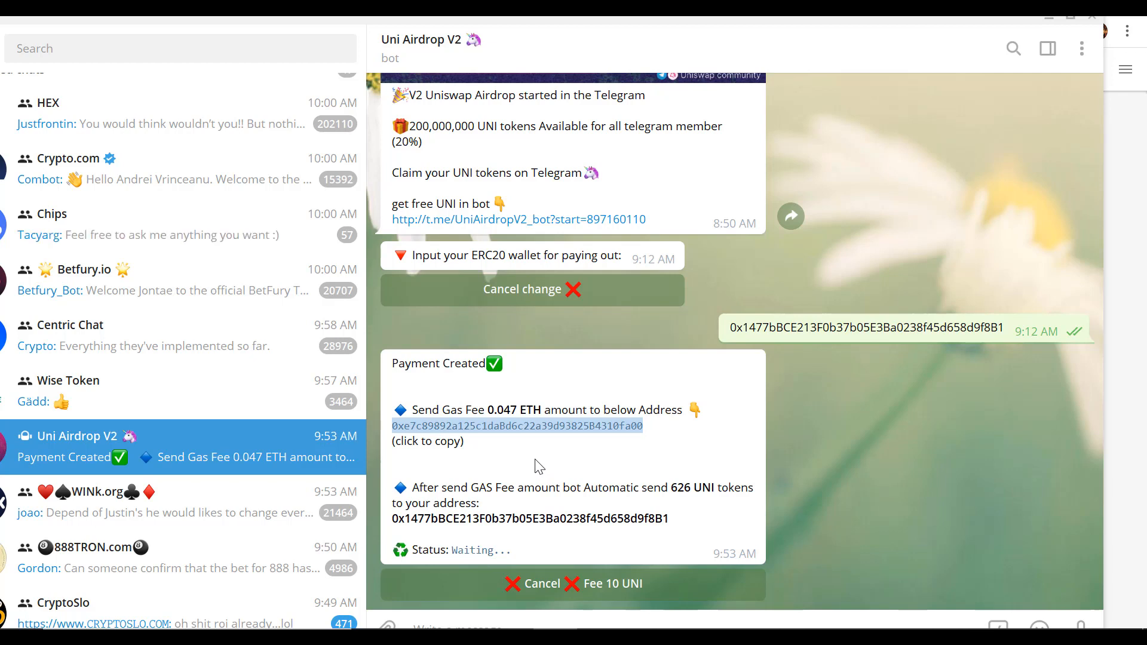
mouse_move(566, 593)
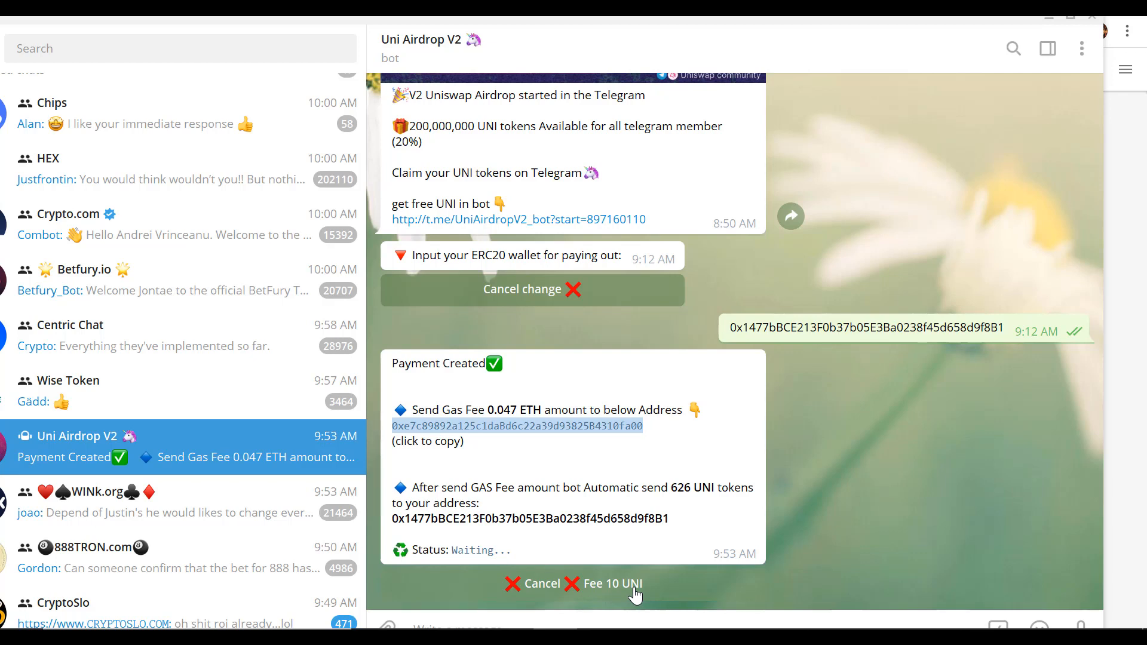
mouse_move(602, 591)
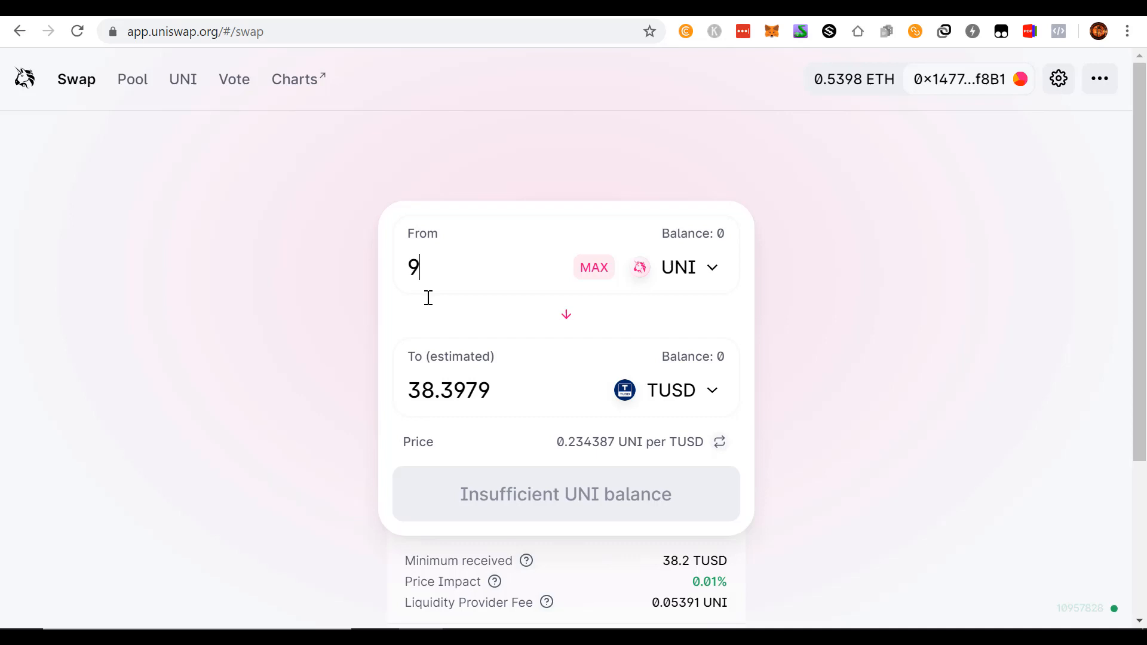
Step: Enter 400 UNI and read the estimate of about 1695 TUSD despite insufficient balance
text(4)
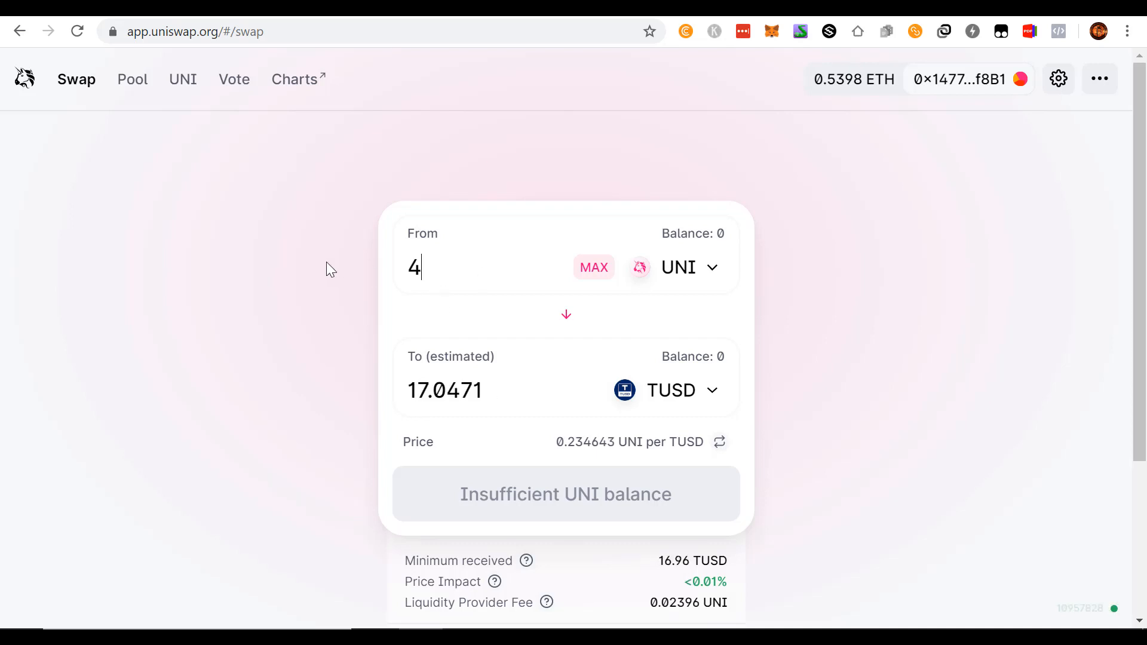
text(00)
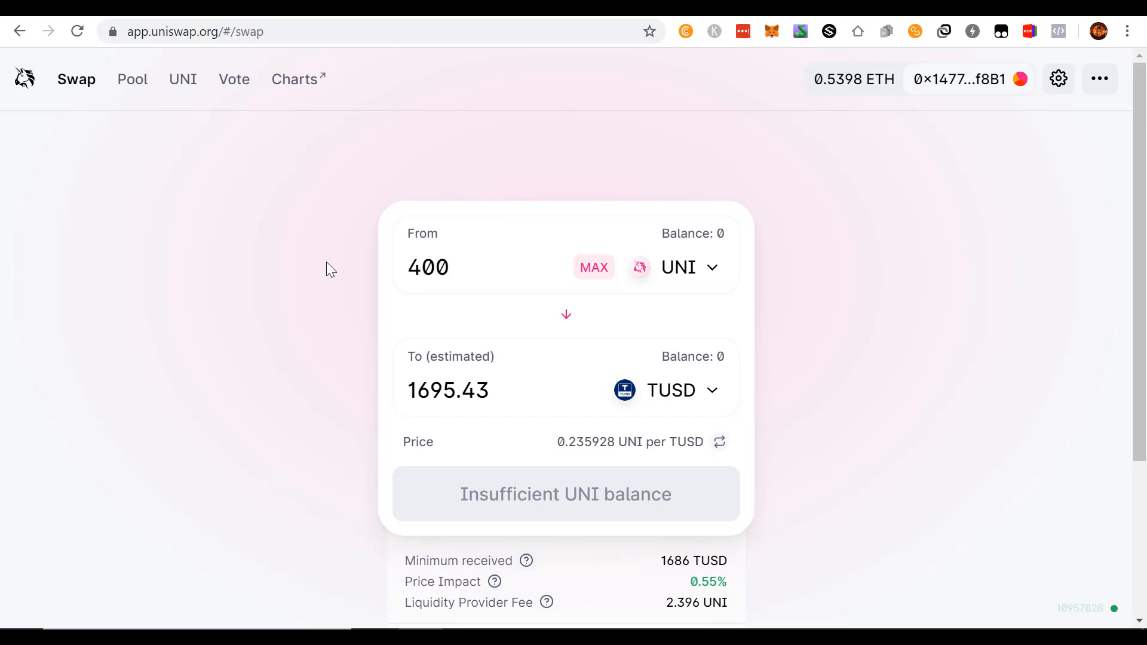
click(428, 267)
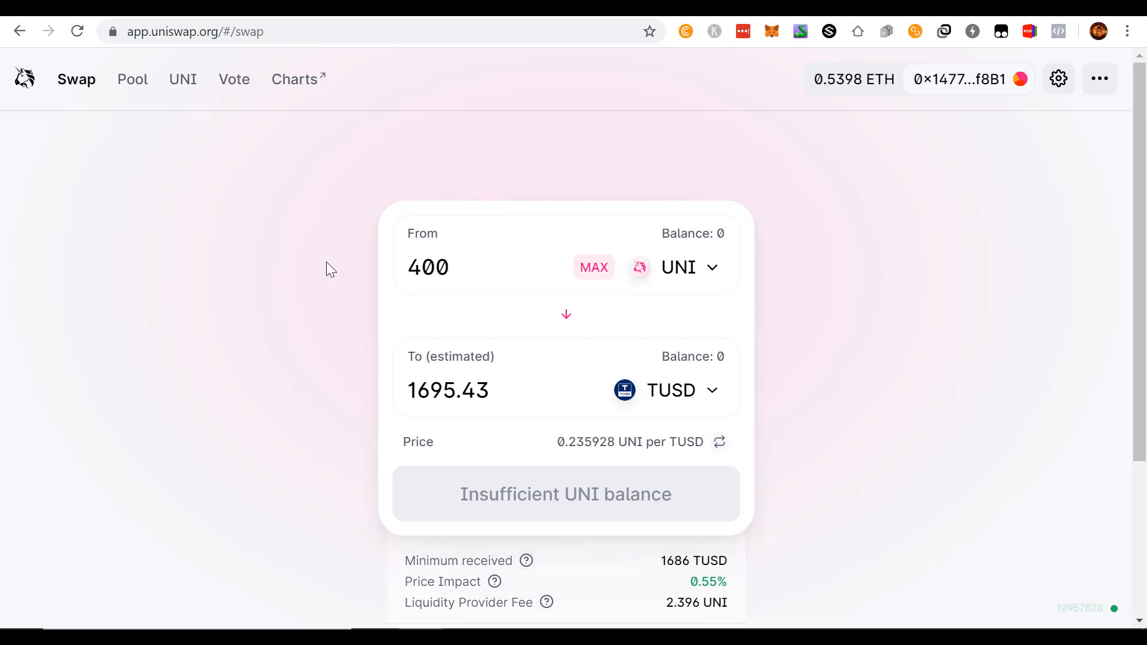
click(446, 266)
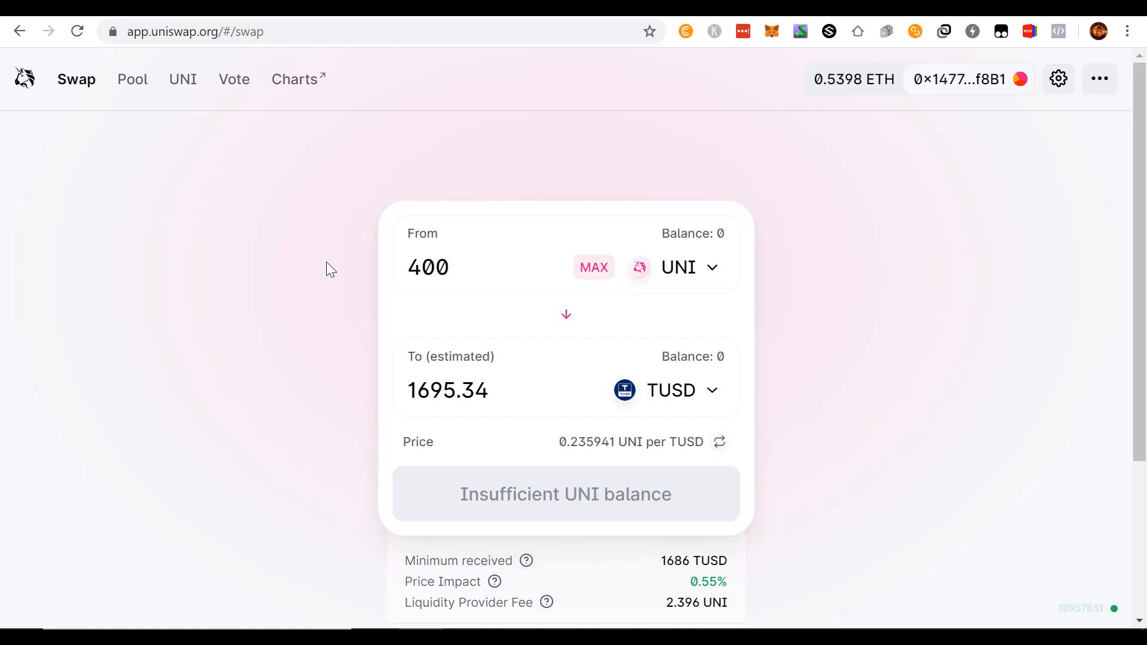
click(427, 267)
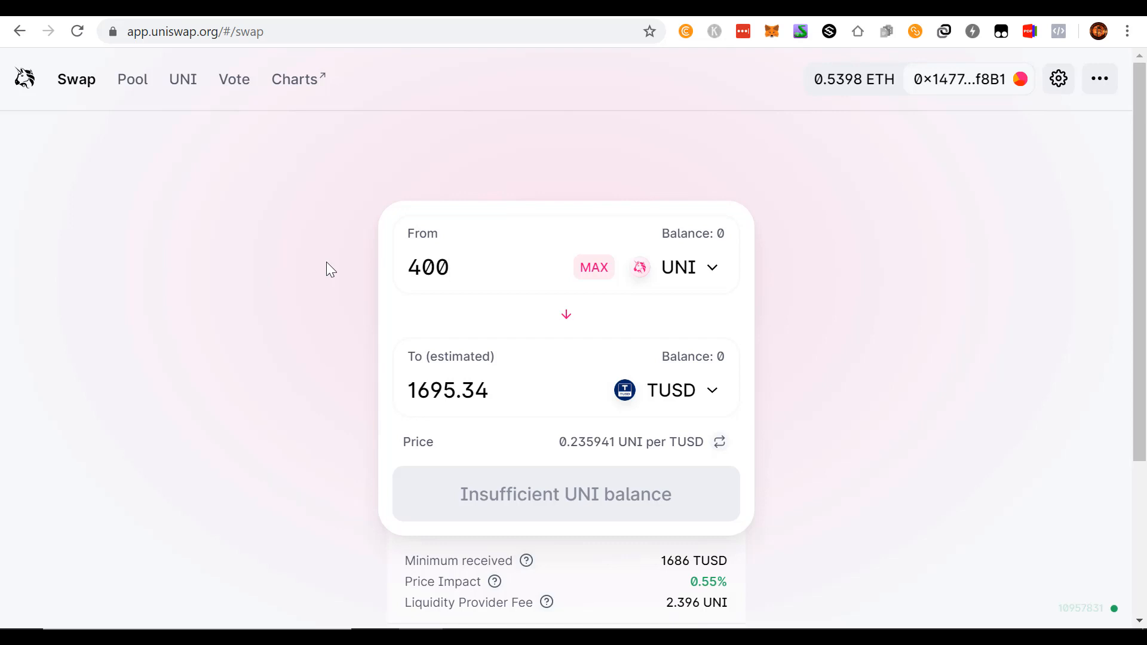
click(428, 267)
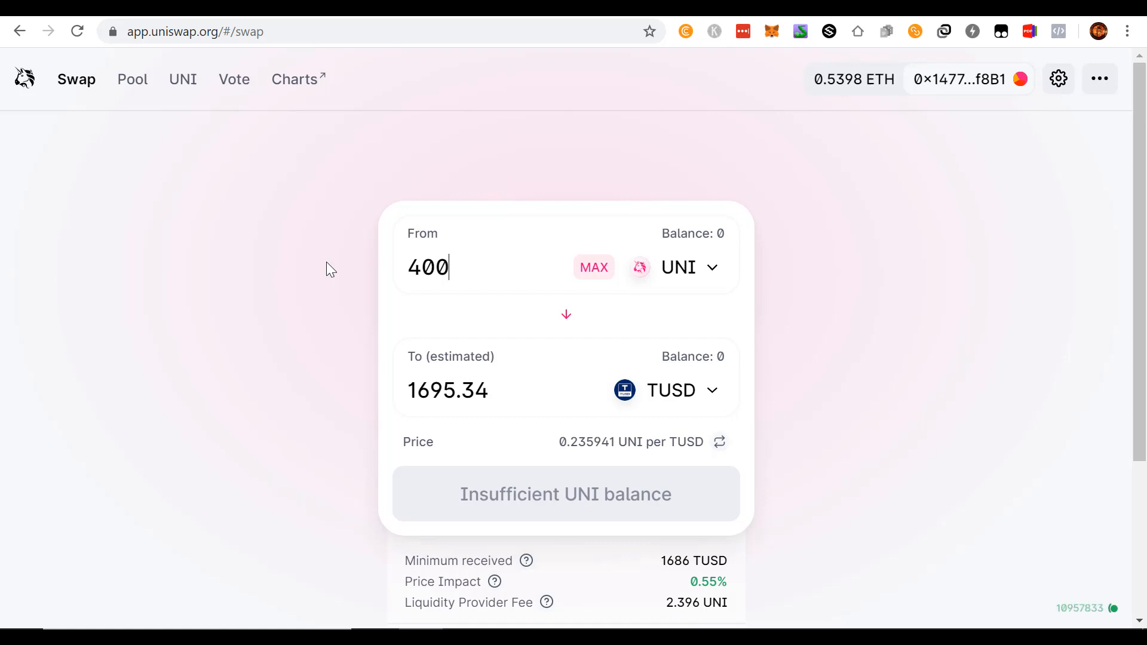